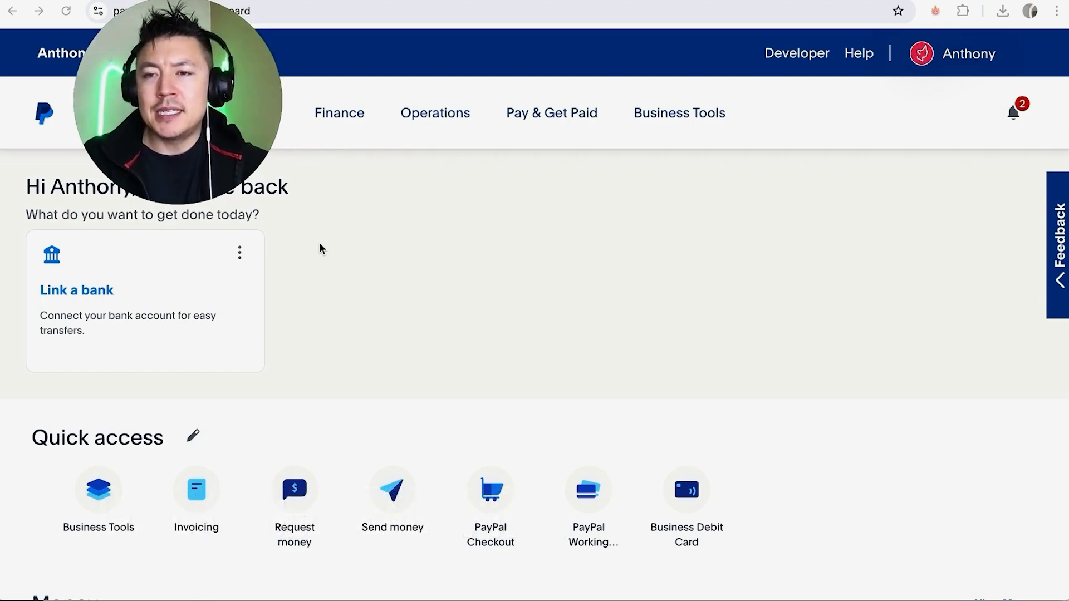
{"action": "mouse_move", "coordinate": [354, 277]}
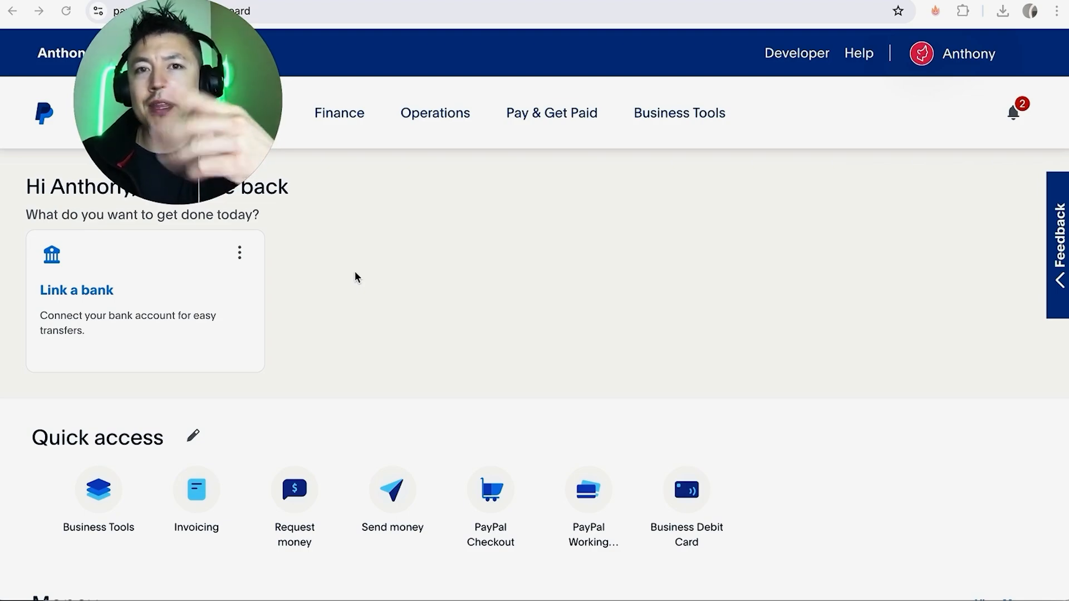
{"action": "mouse_move", "coordinate": [463, 375]}
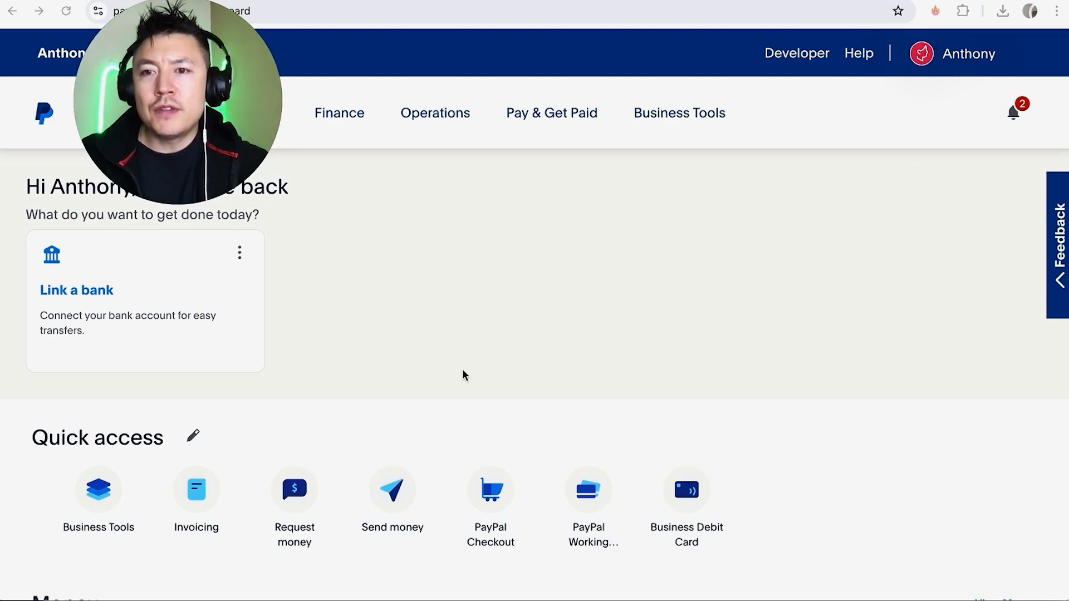
{"action": "mouse_move", "coordinate": [459, 297]}
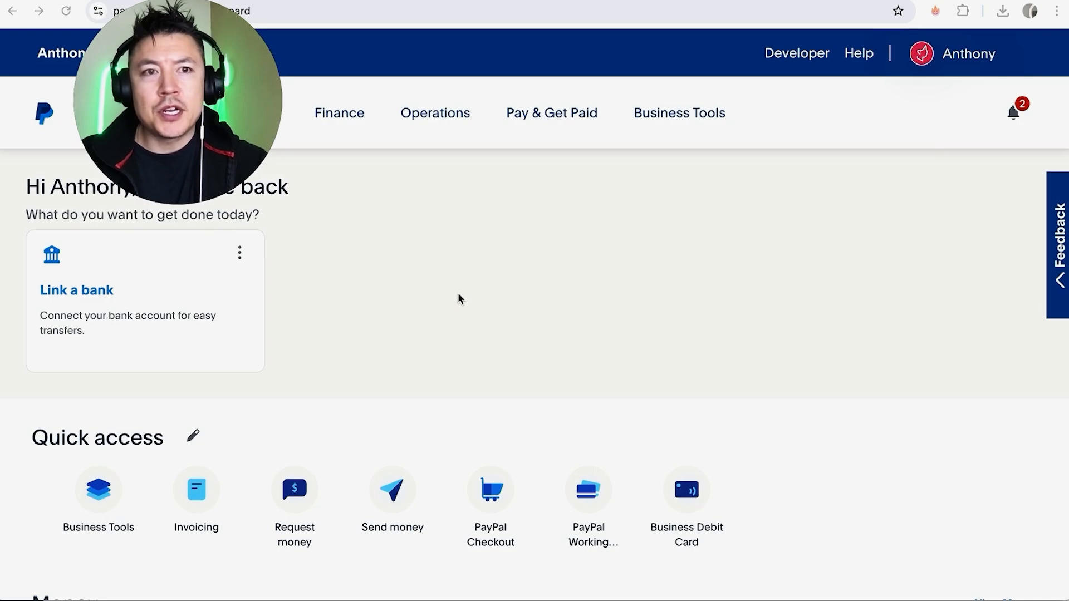
{"action": "mouse_move", "coordinate": [966, 58]}
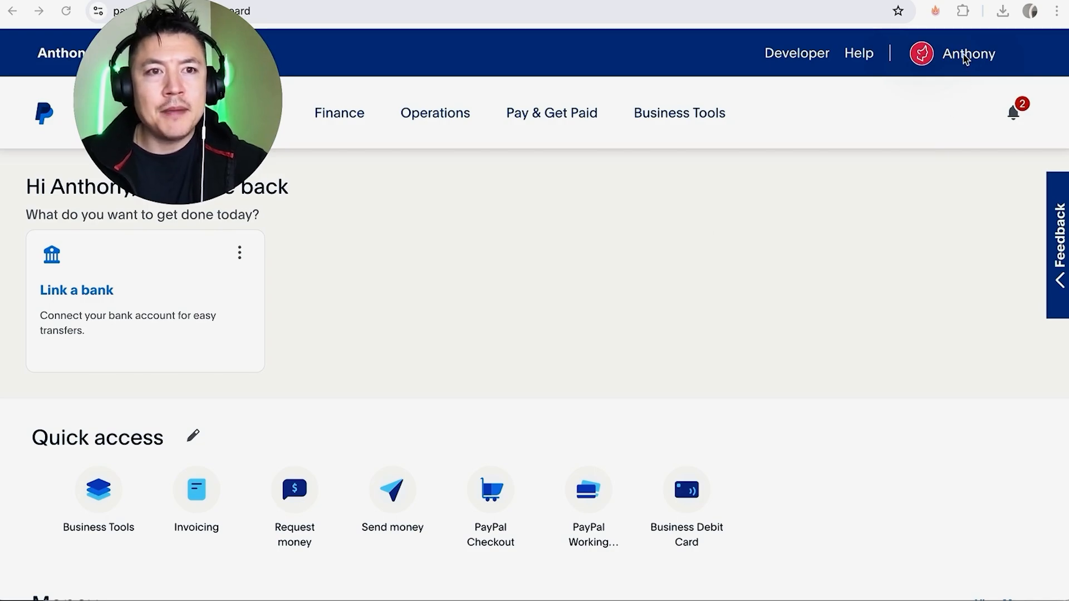
Step: Go to Account Settings from the profile menu at the top right of the dashboard
{"action": "left_click", "coordinate": [966, 54]}
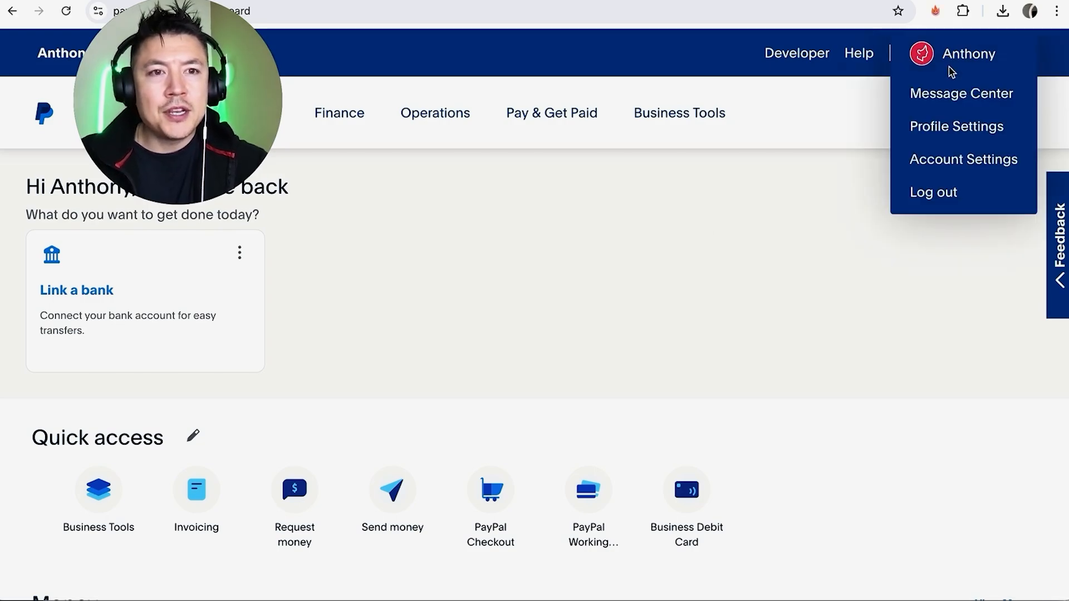
{"action": "mouse_move", "coordinate": [963, 158]}
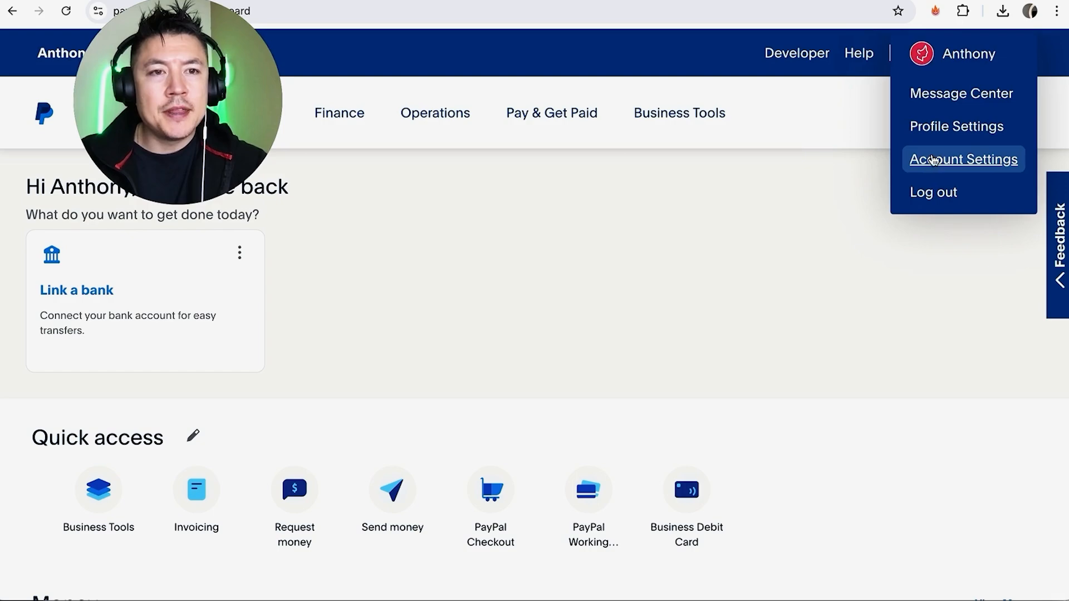
{"action": "left_click", "coordinate": [963, 158]}
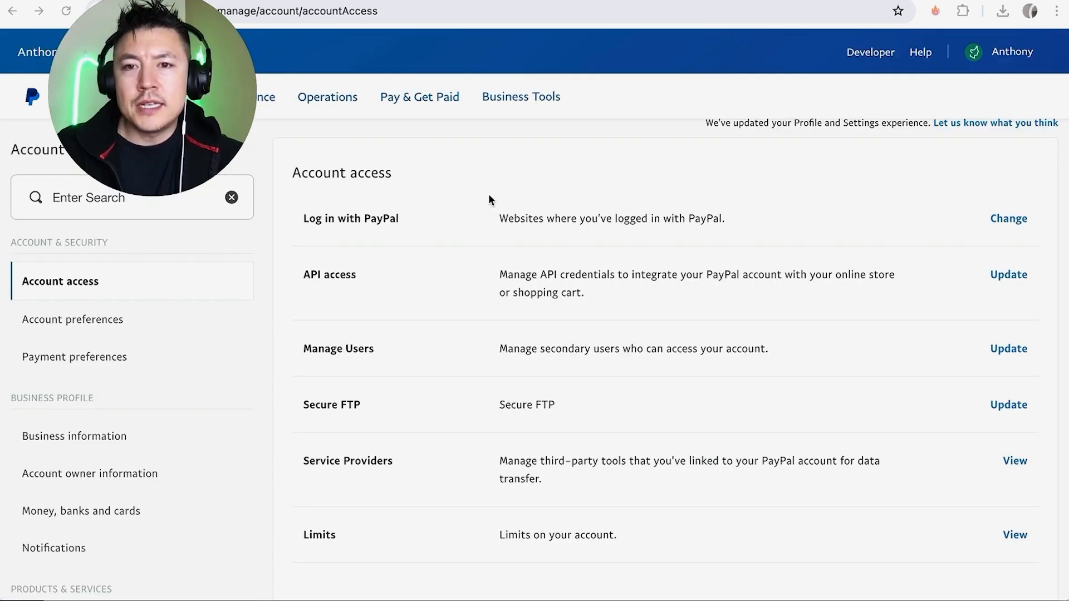
{"action": "mouse_move", "coordinate": [366, 303]}
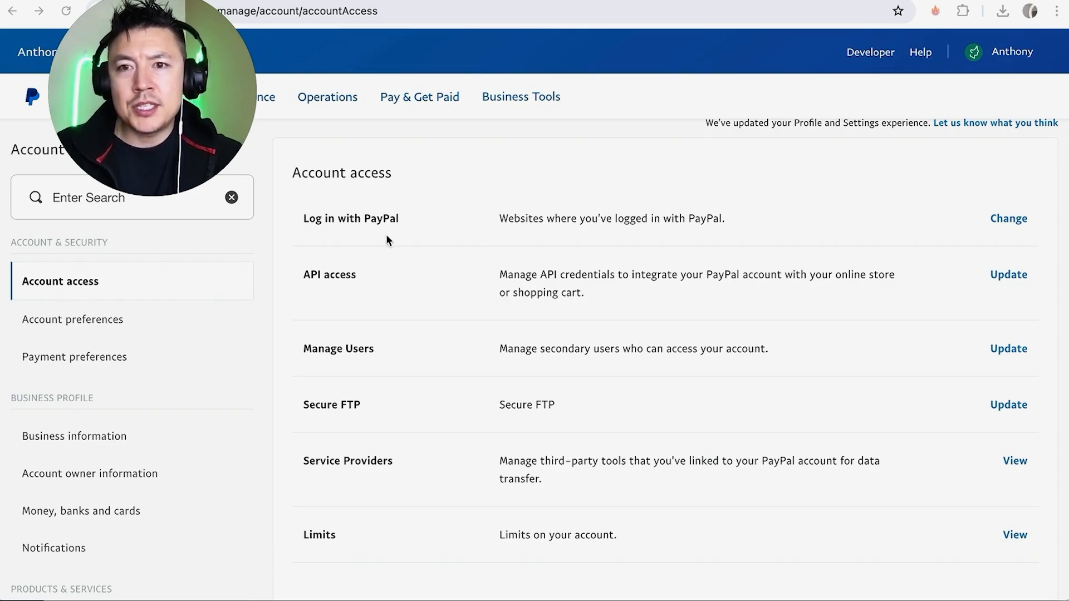
{"action": "mouse_move", "coordinate": [408, 522]}
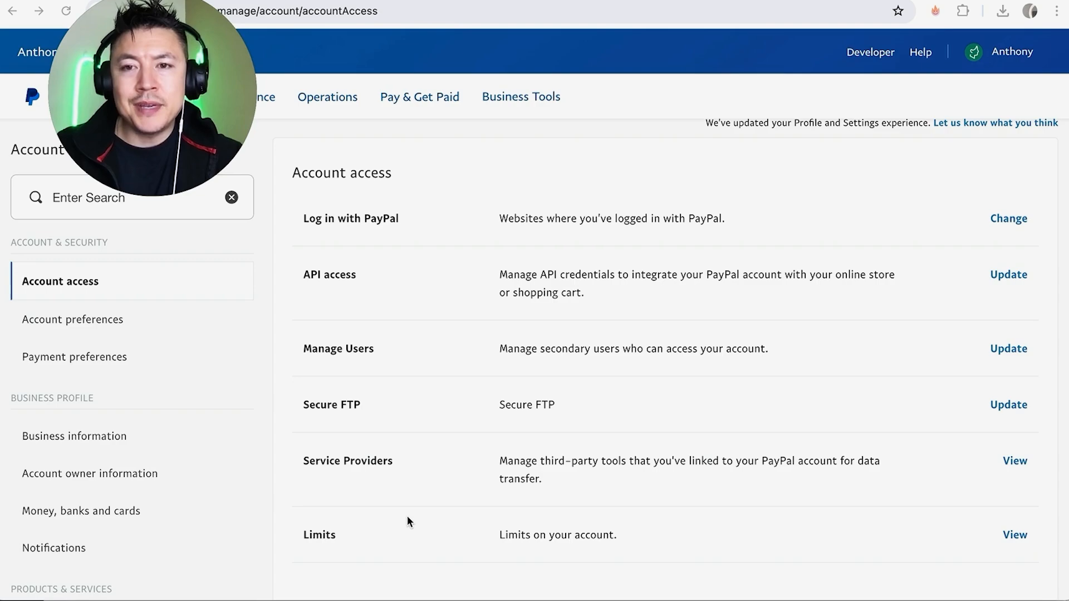
{"action": "mouse_move", "coordinate": [398, 285]}
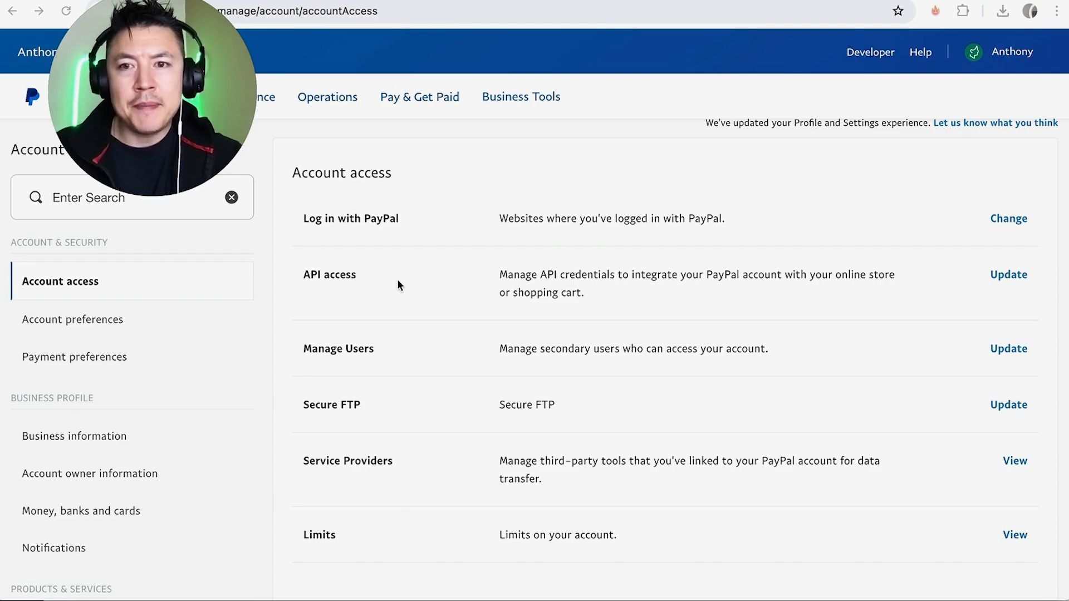
{"action": "mouse_move", "coordinate": [386, 286]}
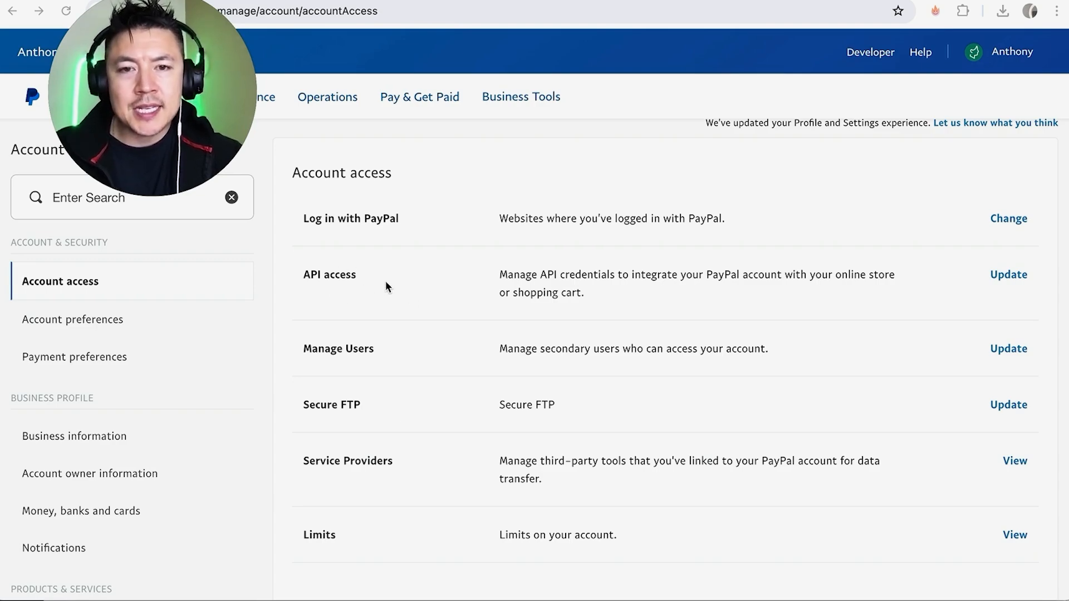
Step: Choose Update next to API access on the Account access page
{"action": "left_click", "coordinate": [1008, 274]}
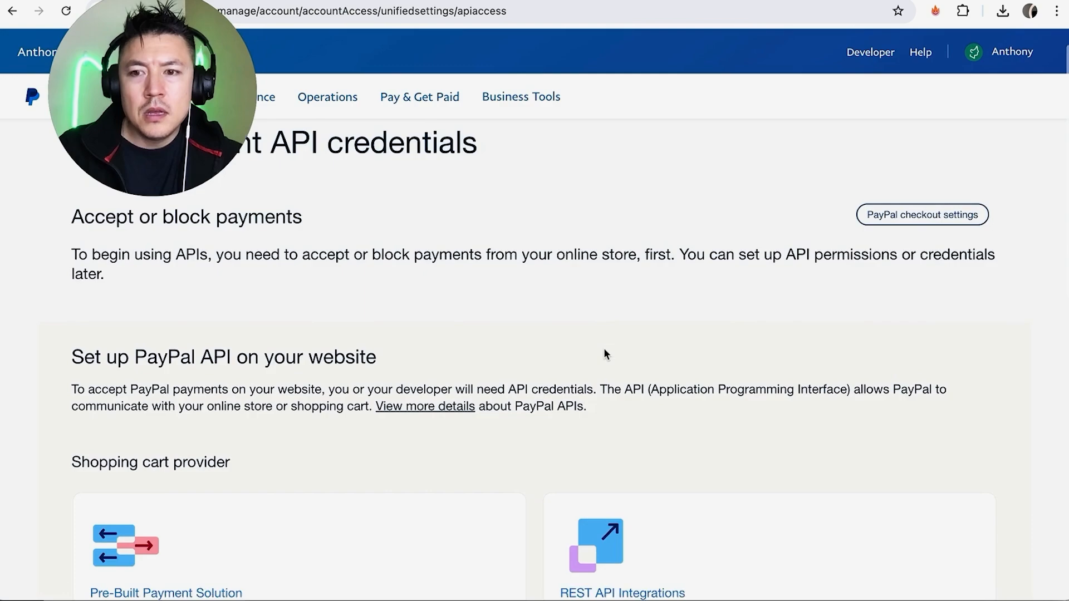
Step: Scroll down the API access page to the Custom checkout experience and NVP/SOAP classic integration options
{"action": "scroll", "scroll_direction": "down", "scroll_amount": 3}
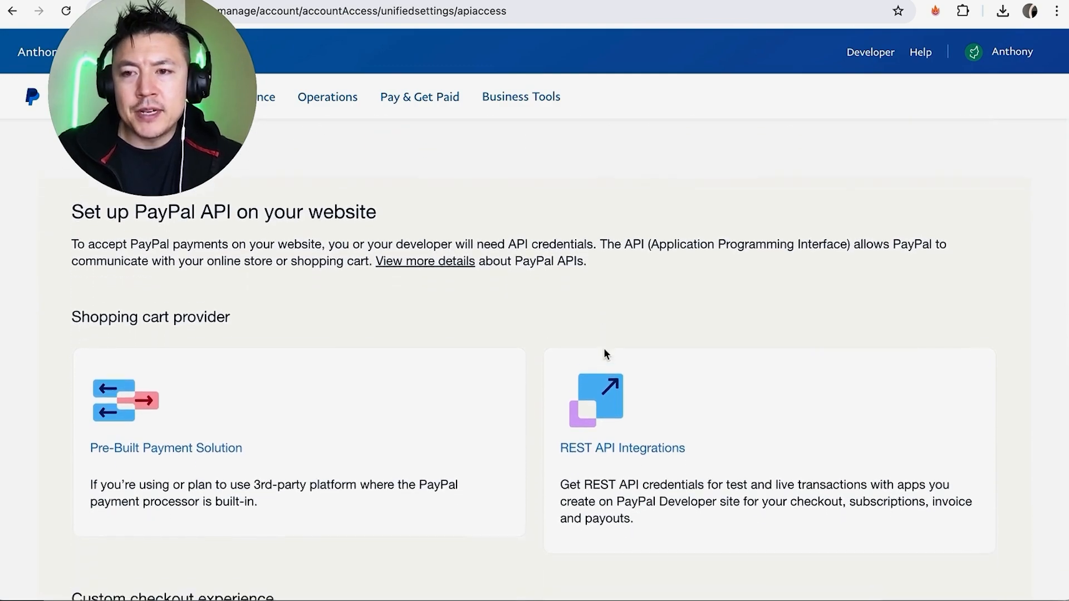
{"action": "scroll", "scroll_direction": "down", "scroll_amount": 3}
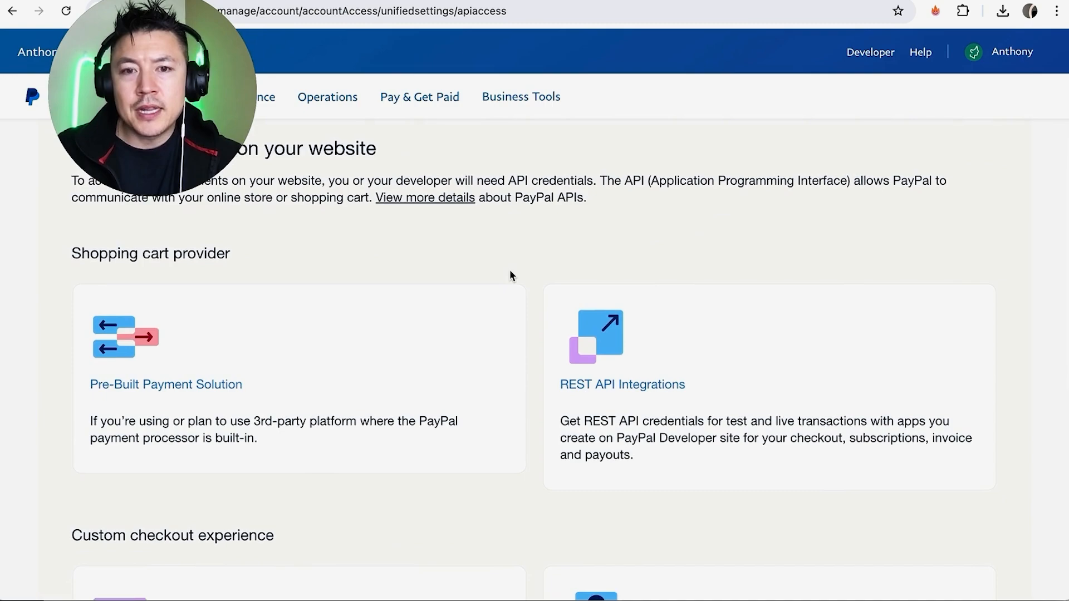
{"action": "scroll", "scroll_direction": "down", "scroll_amount": 3}
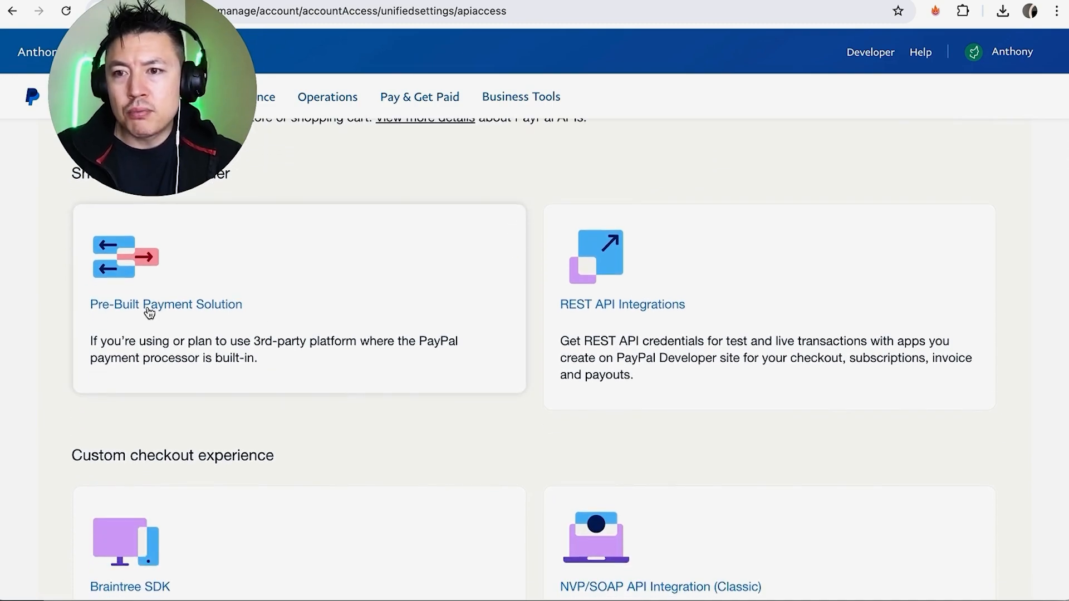
{"action": "mouse_move", "coordinate": [584, 313]}
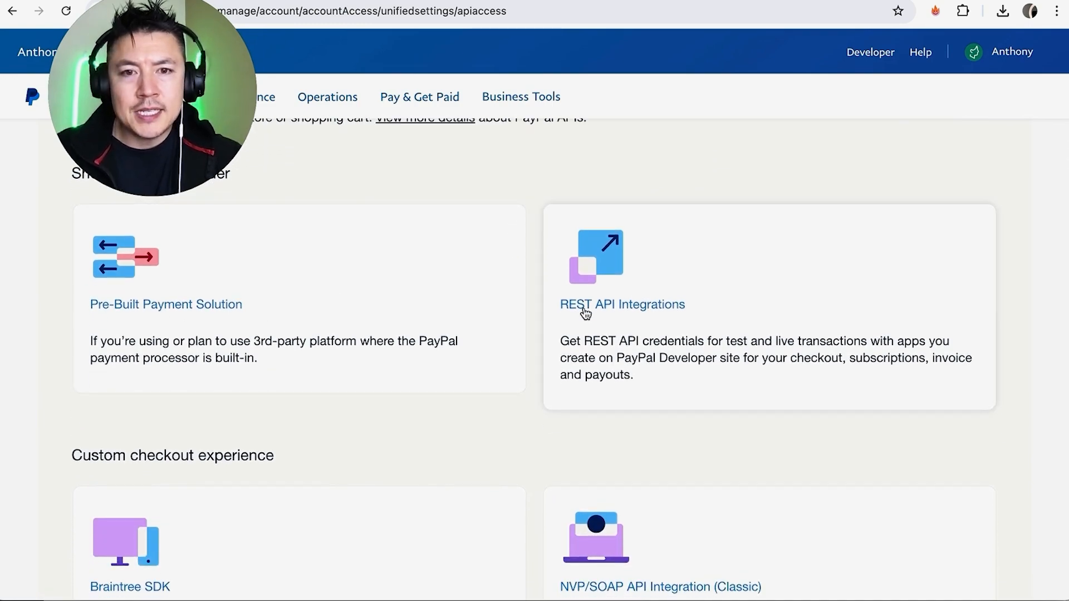
{"action": "scroll", "scroll_direction": "down", "scroll_amount": 3}
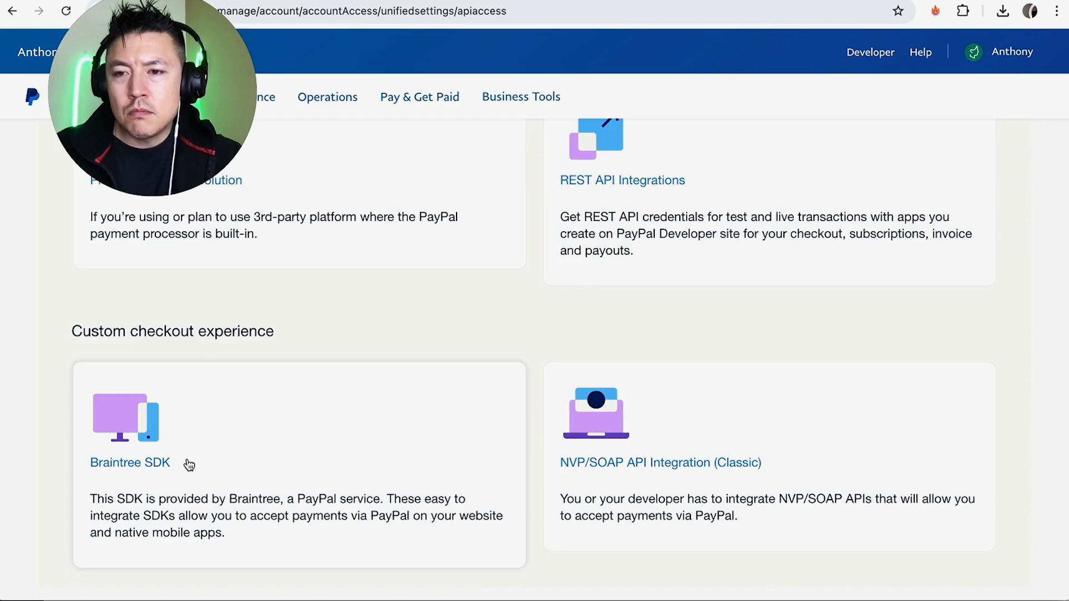
{"action": "mouse_move", "coordinate": [577, 421]}
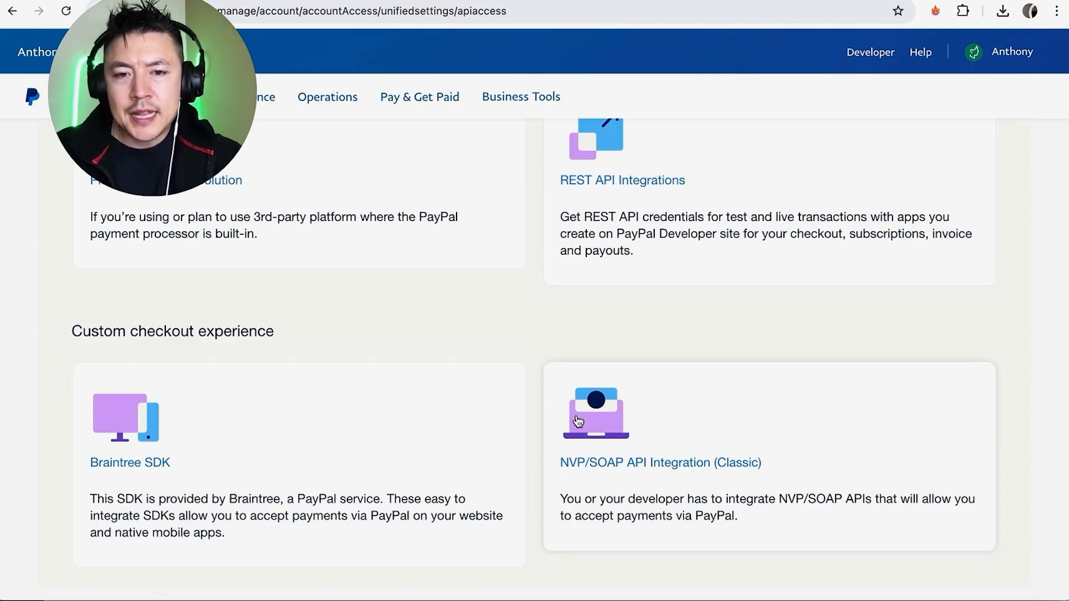
{"action": "scroll", "scroll_direction": "down", "scroll_amount": 3}
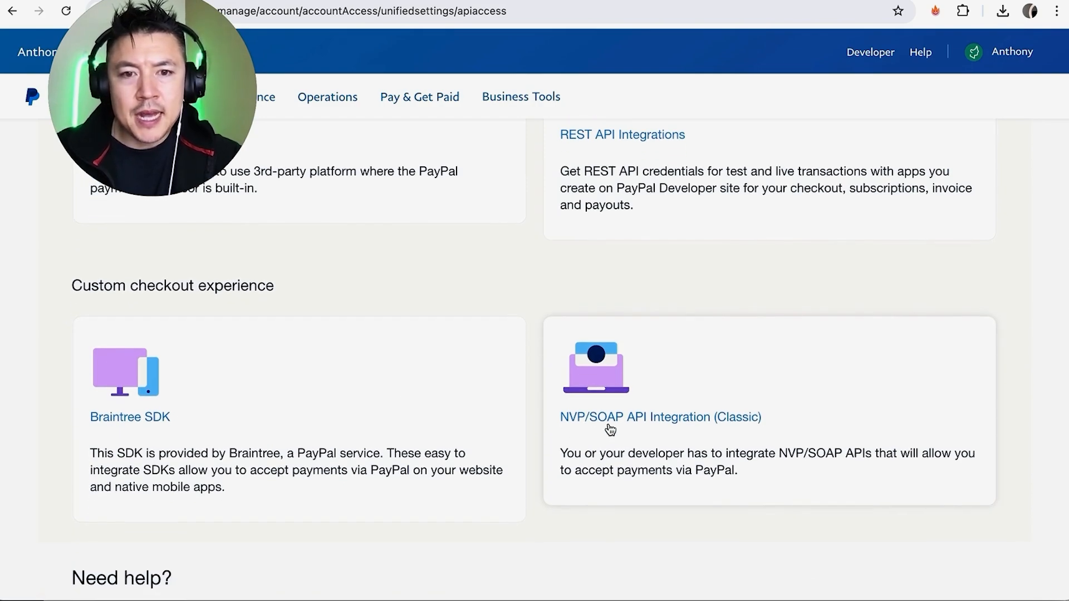
{"action": "scroll", "scroll_direction": "down", "scroll_amount": 3}
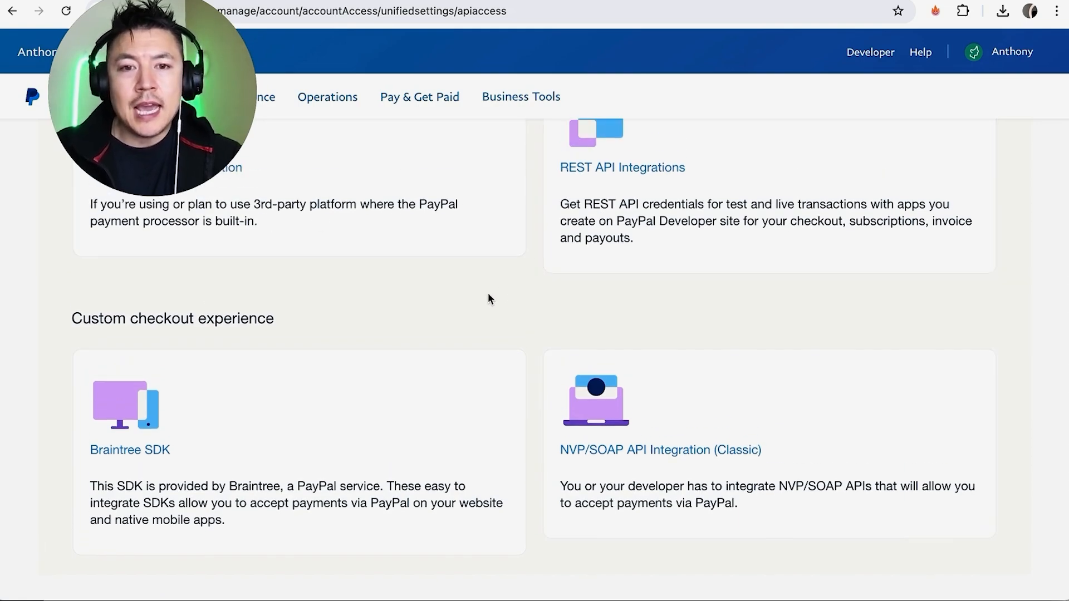
{"action": "scroll", "scroll_direction": "down", "scroll_amount": 3}
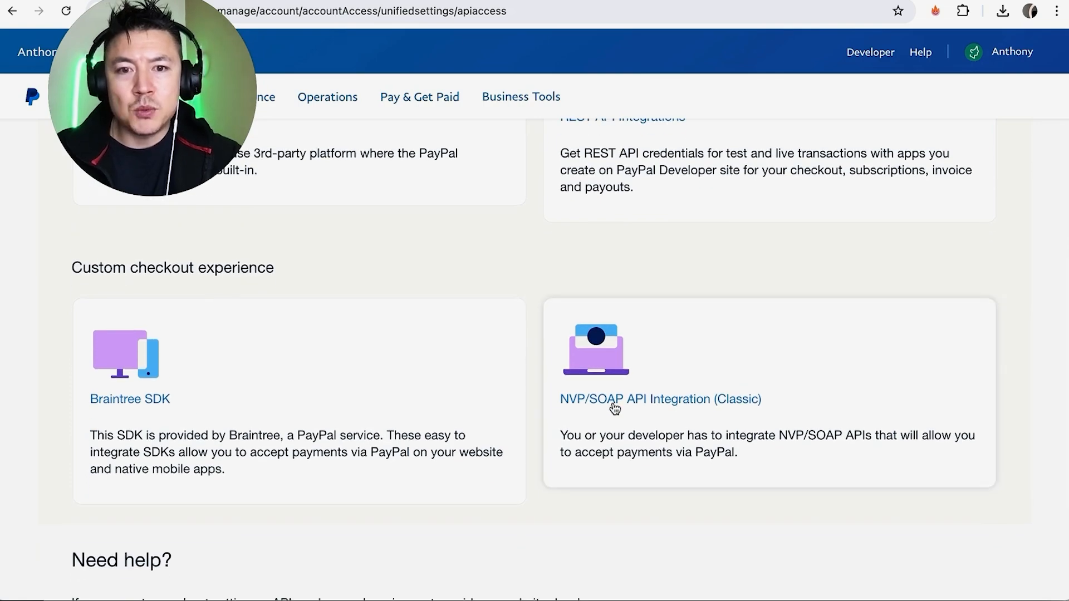
{"action": "mouse_move", "coordinate": [543, 165]}
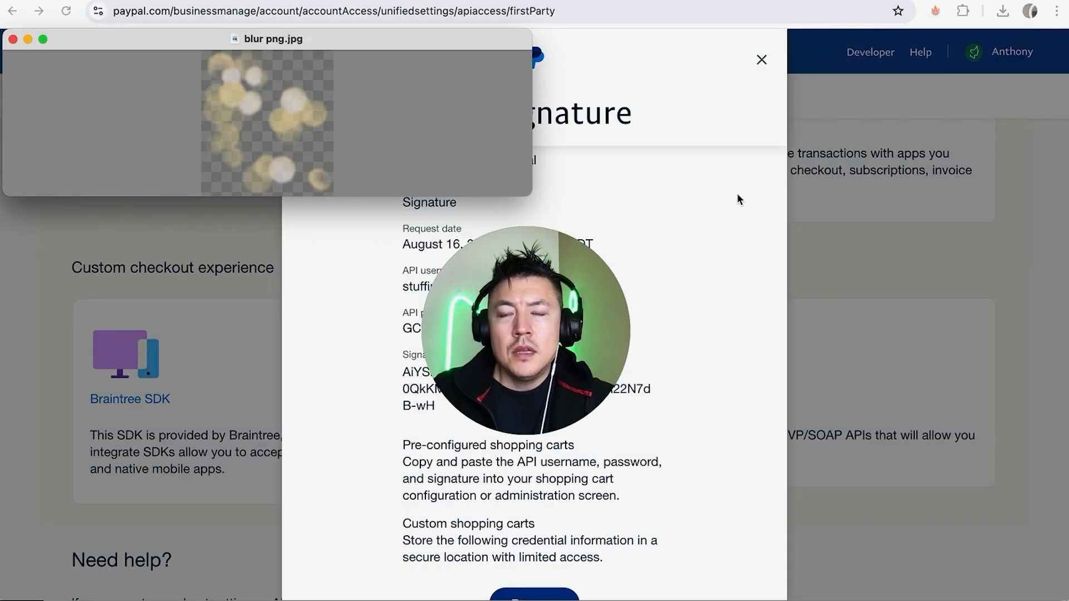
{"action": "mouse_move", "coordinate": [697, 125]}
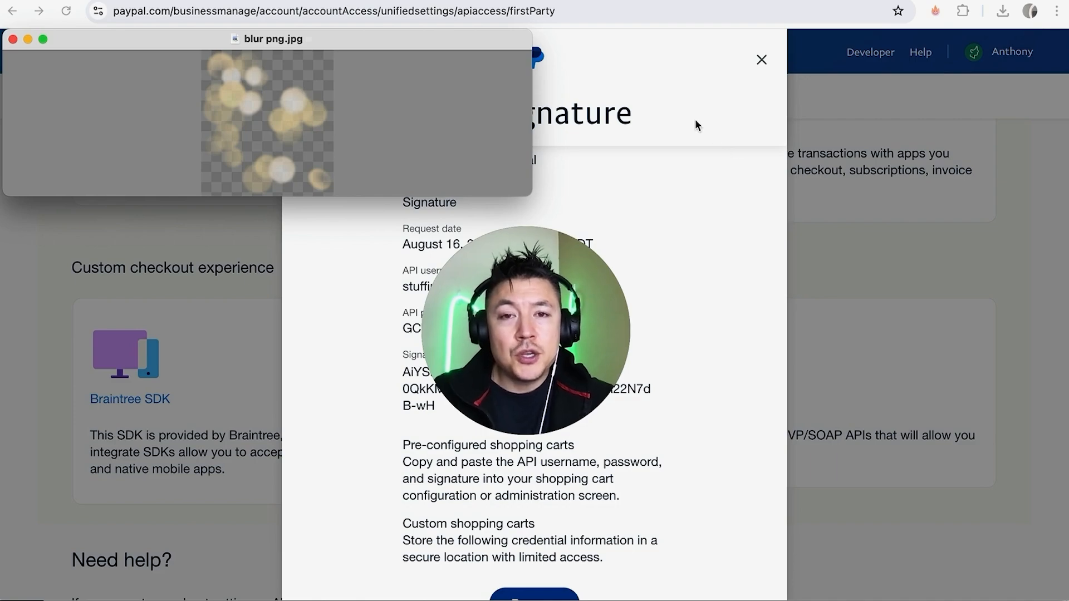
{"action": "mouse_move", "coordinate": [569, 220]}
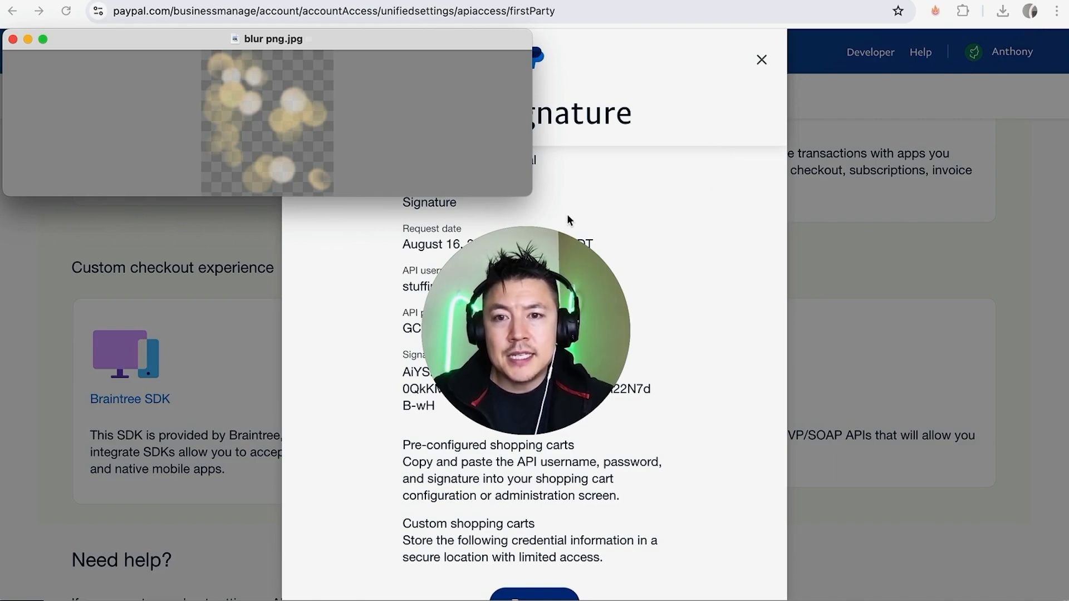
{"action": "mouse_move", "coordinate": [410, 447]}
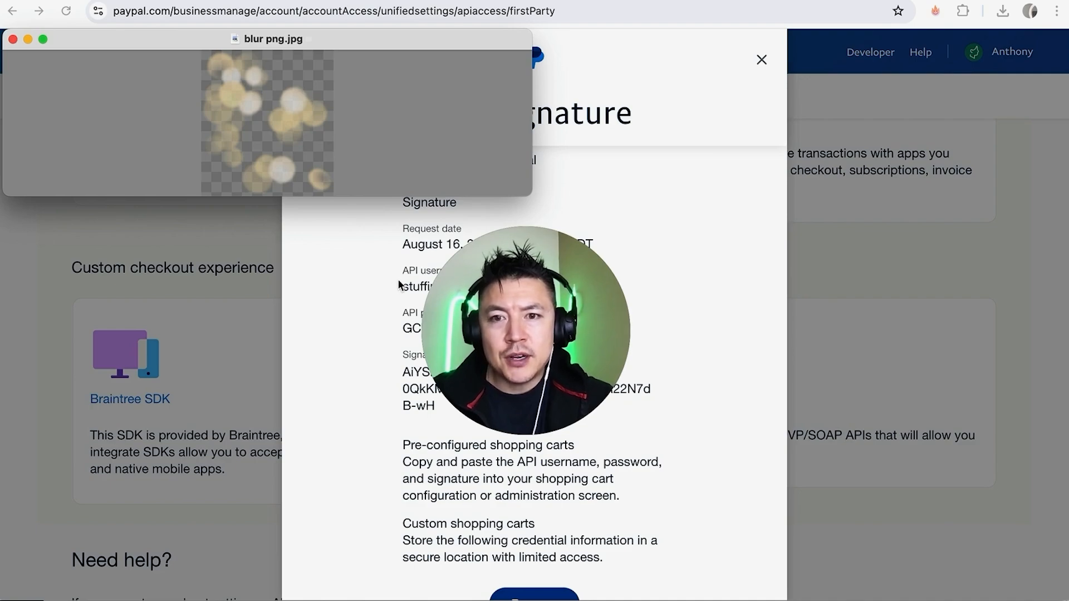
{"action": "mouse_move", "coordinate": [397, 334]}
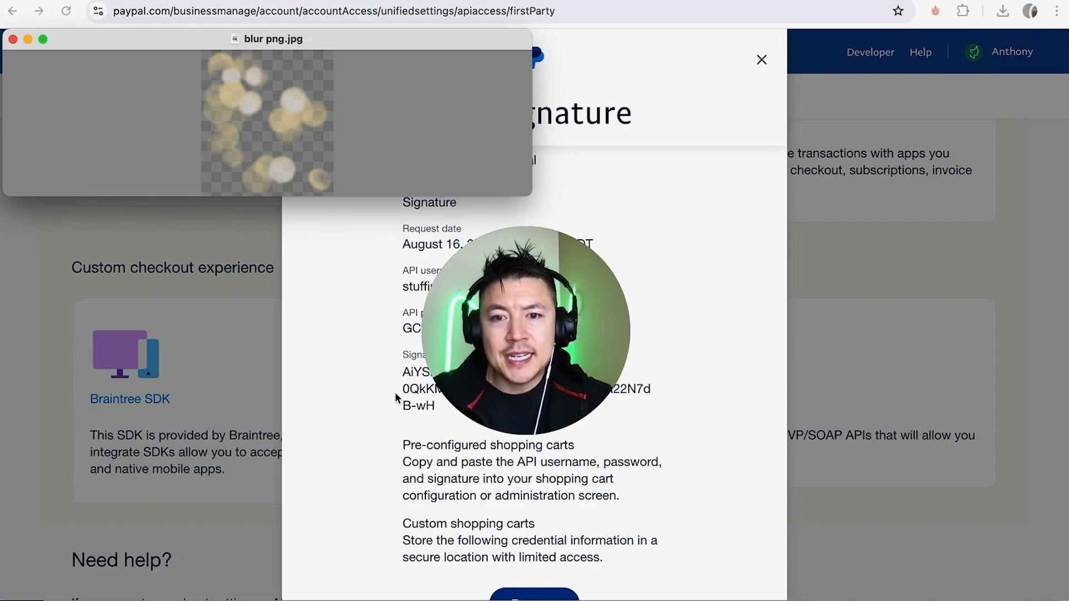
{"action": "mouse_move", "coordinate": [367, 271]}
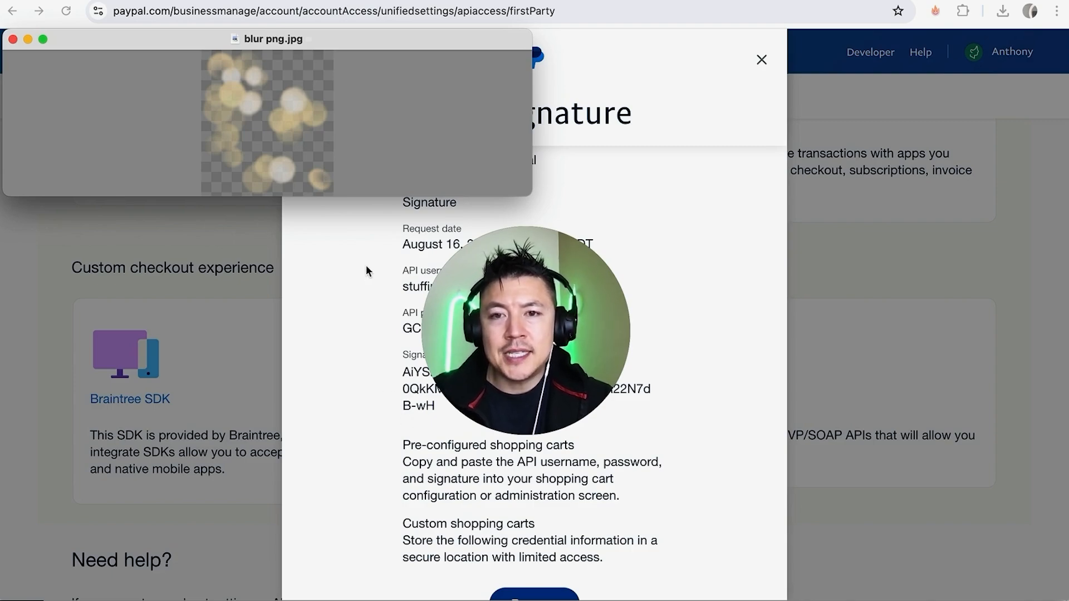
{"action": "mouse_move", "coordinate": [368, 246]}
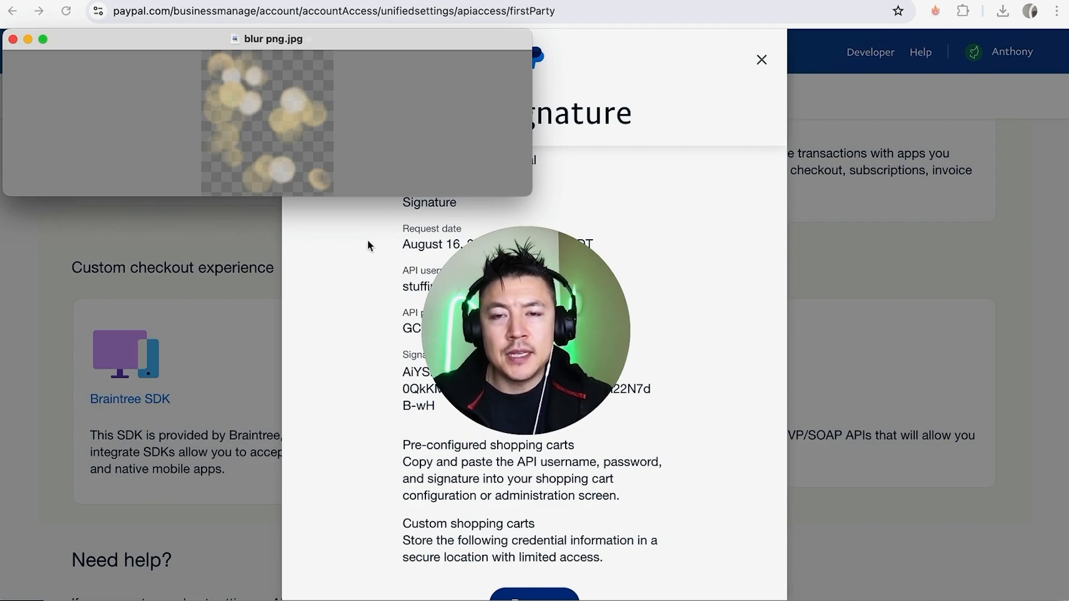